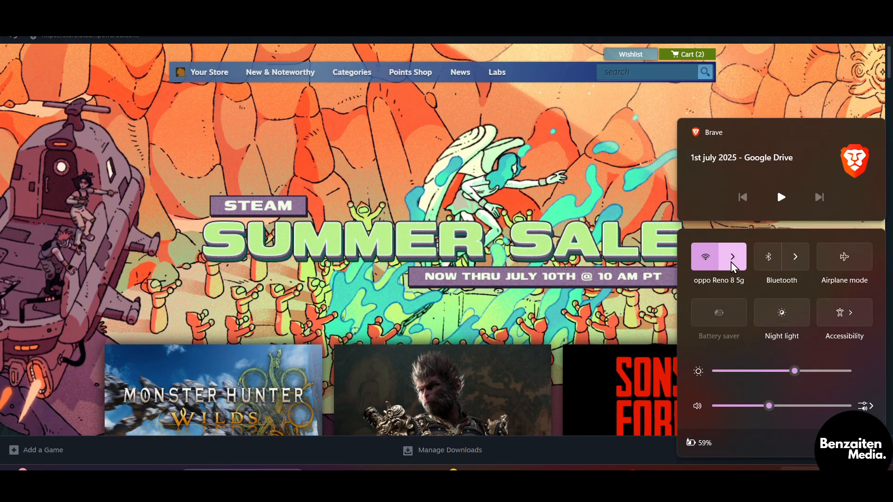
Expand the Wi-Fi tile in Quick Settings to list available networks.
click(732, 256)
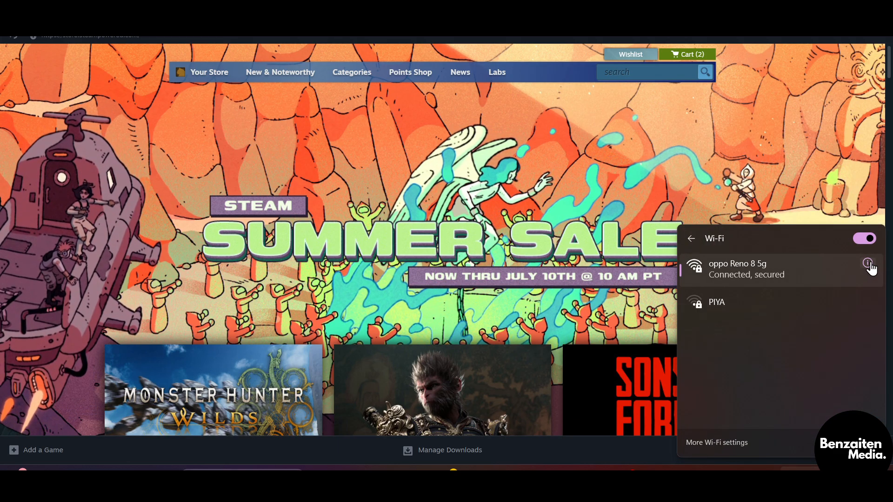
Check the oppo Reno 8 5g network properties, confirming its Public network profile.
click(868, 263)
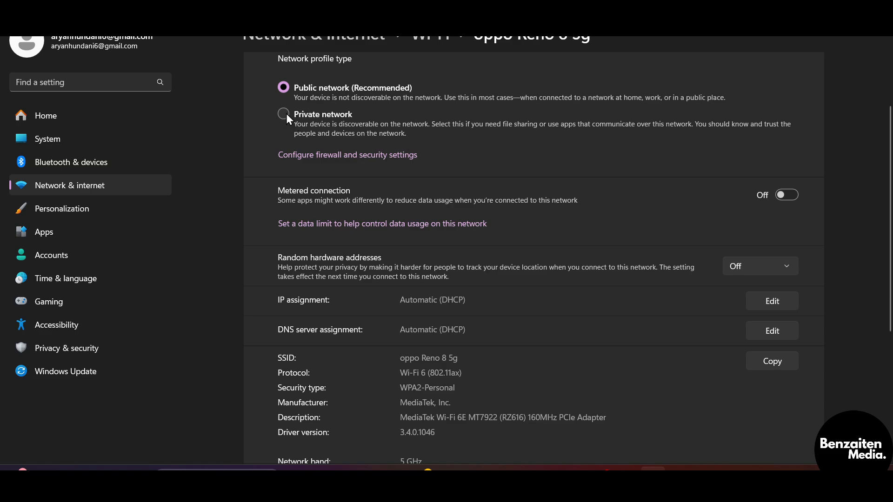
mouse_move(286, 122)
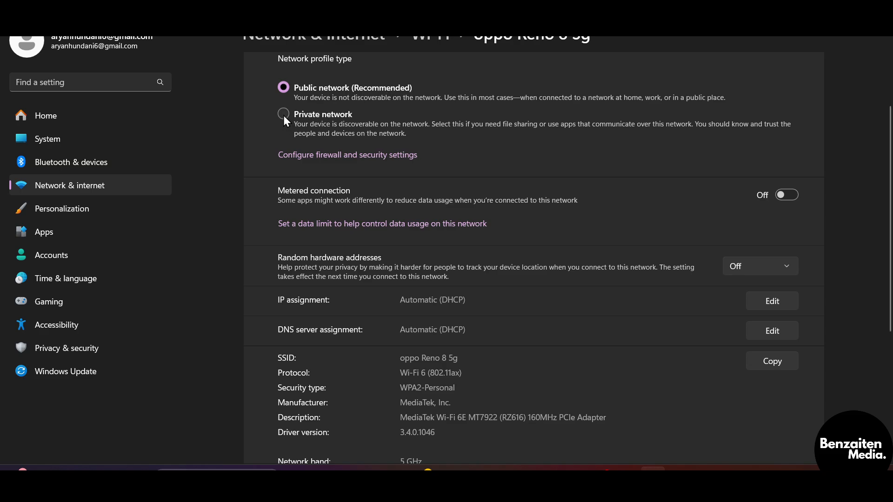
mouse_move(573, 132)
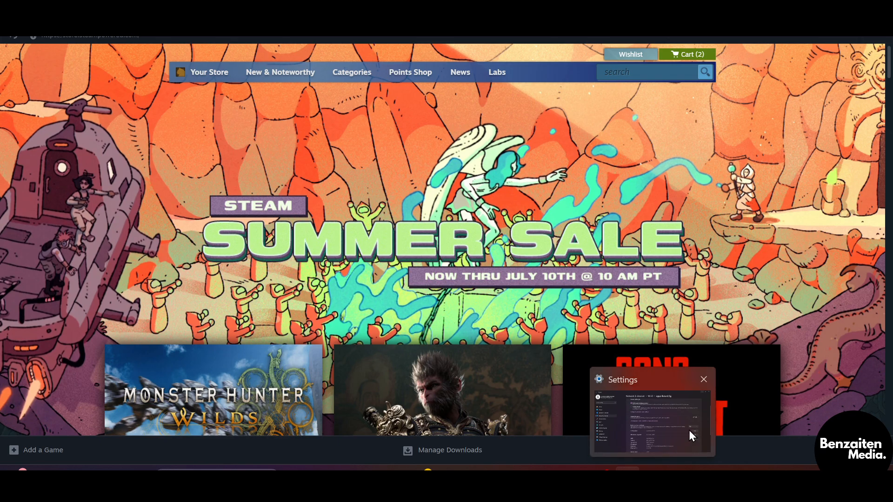
Bring Steam to the front and go to the Library home page.
click(703, 380)
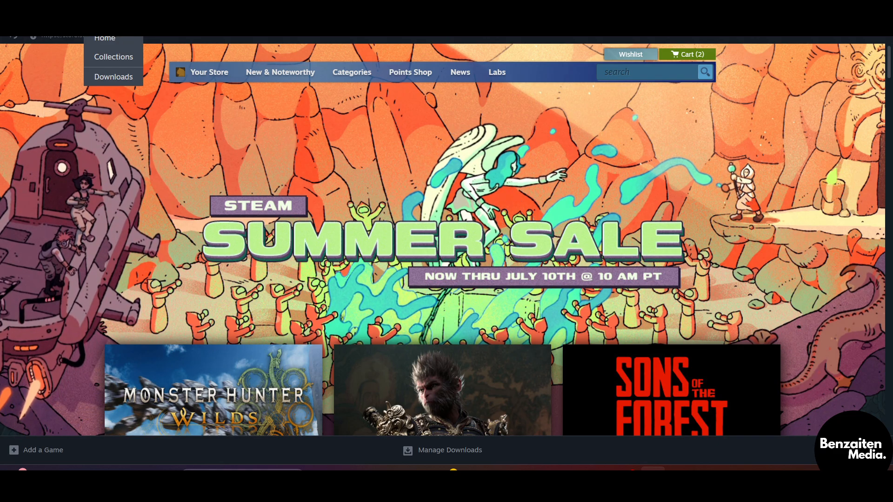
click(105, 39)
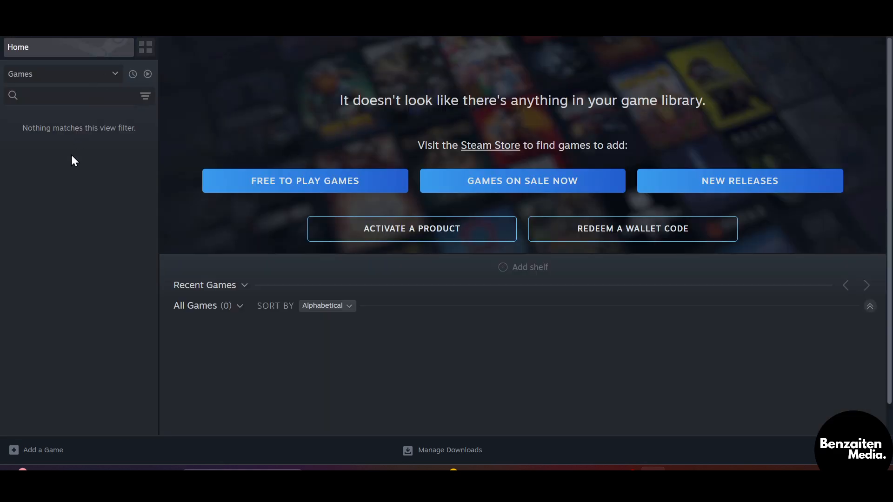
Search the library for 'steam' and bring up SteamVR's context menu.
click(69, 95)
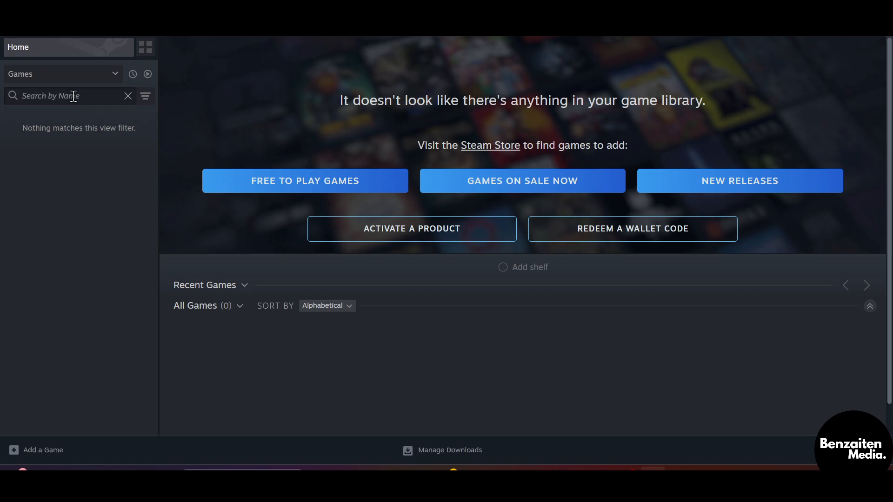
text(steam)
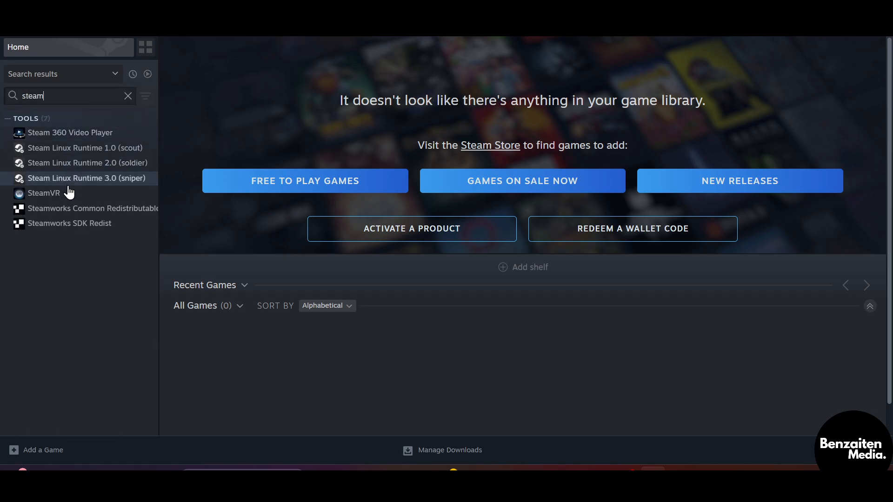
mouse_move(51, 196)
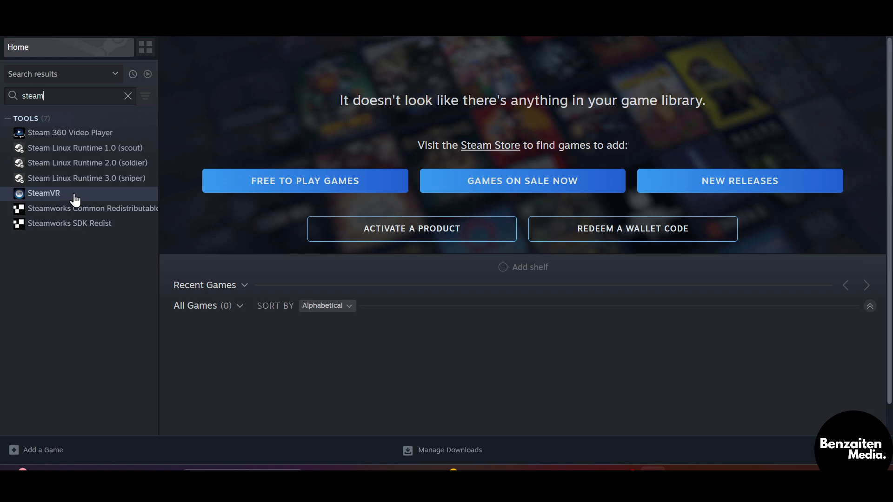
right_click(44, 193)
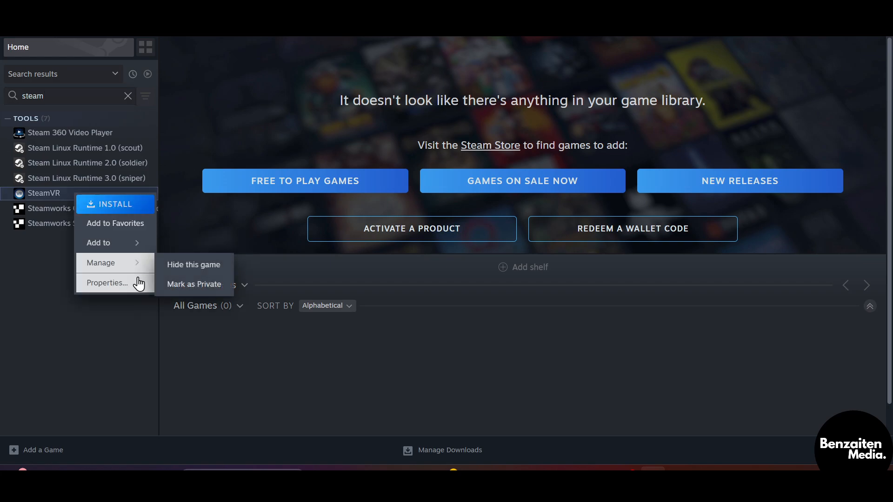
Open SteamVR's Properties window on the Betas page.
click(106, 283)
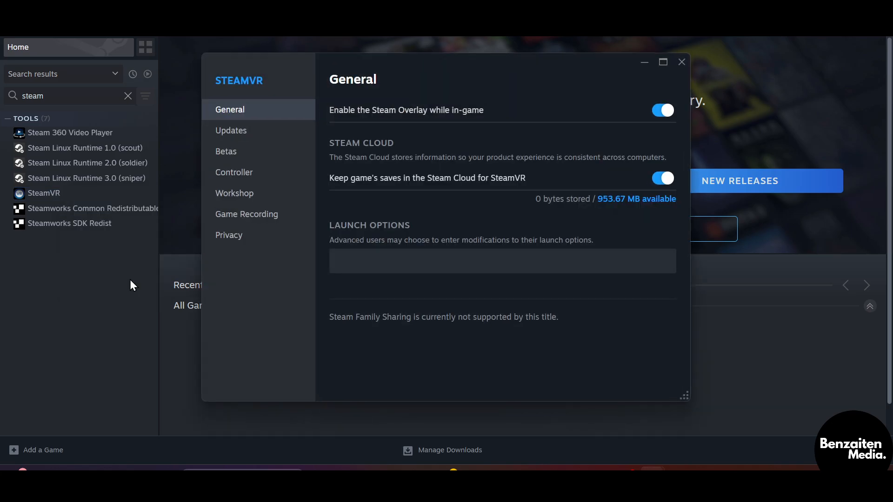
mouse_move(259, 158)
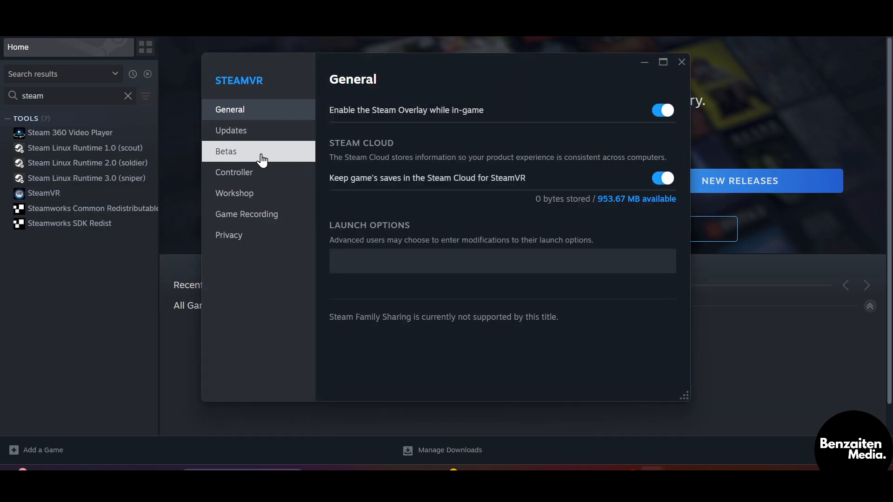
click(226, 151)
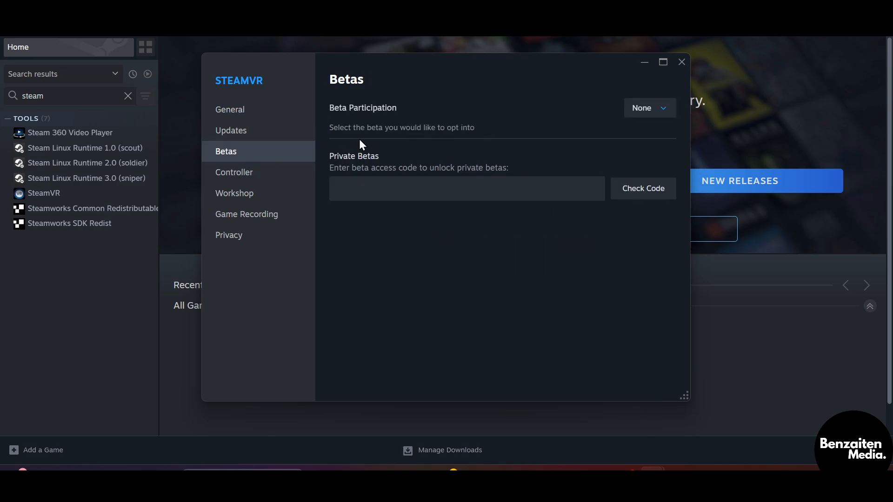
mouse_move(541, 111)
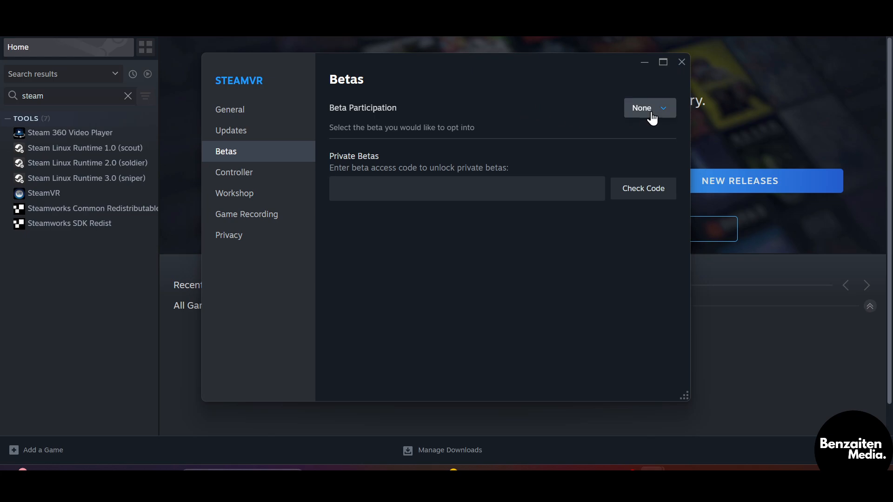
Set SteamVR's Beta Participation to 'beta - SteamVR Beta Update'.
click(648, 108)
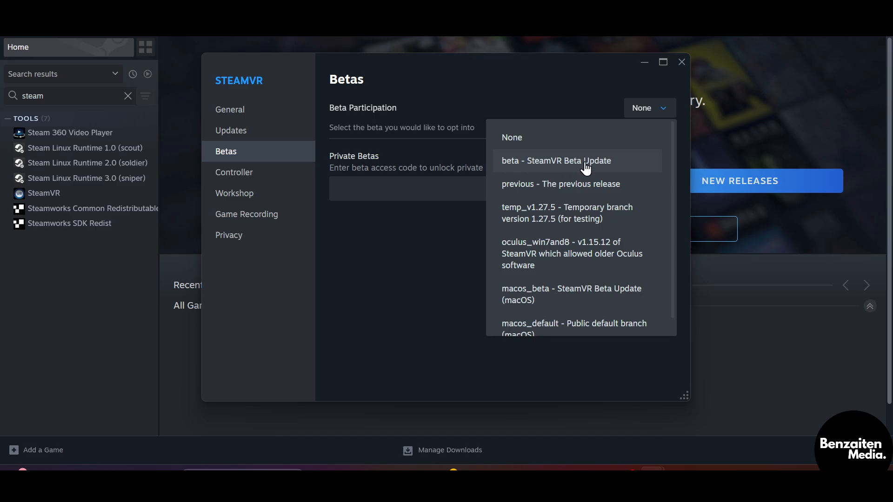
click(554, 160)
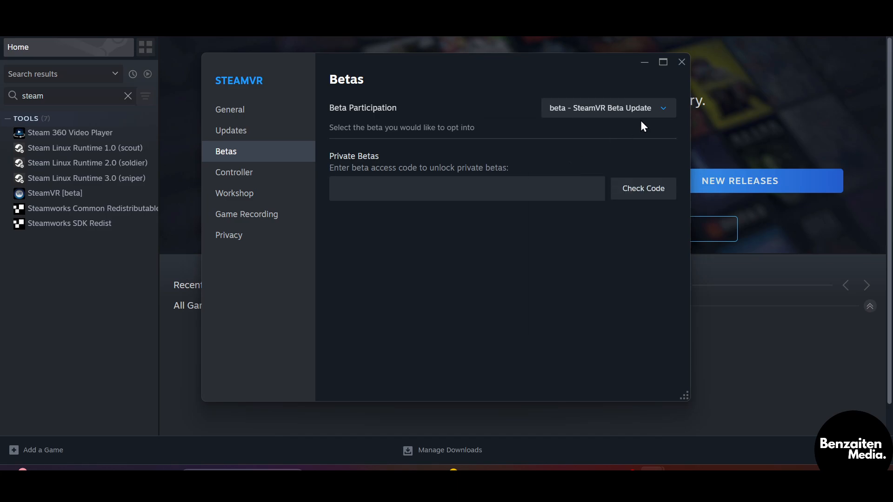
mouse_move(626, 127)
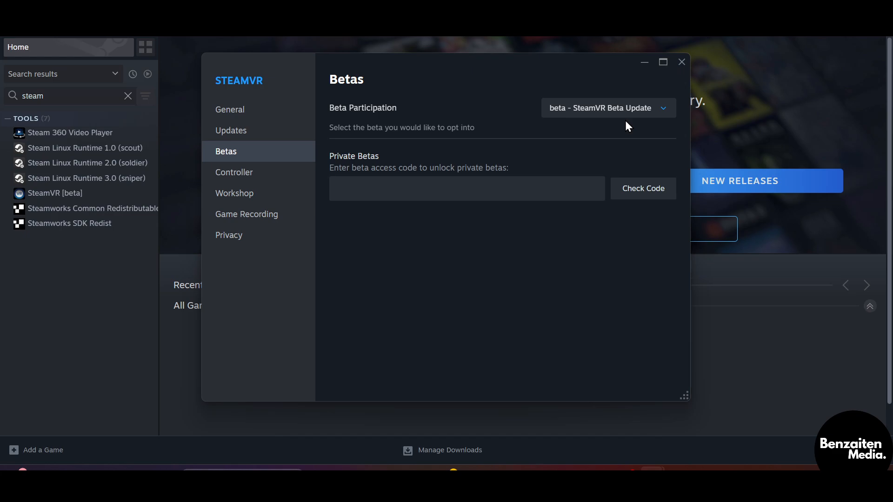